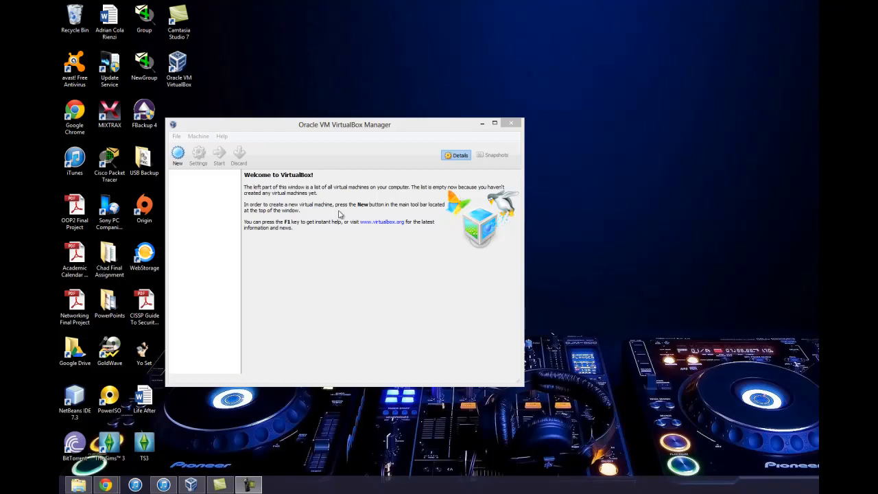
mouse_move(288, 178)
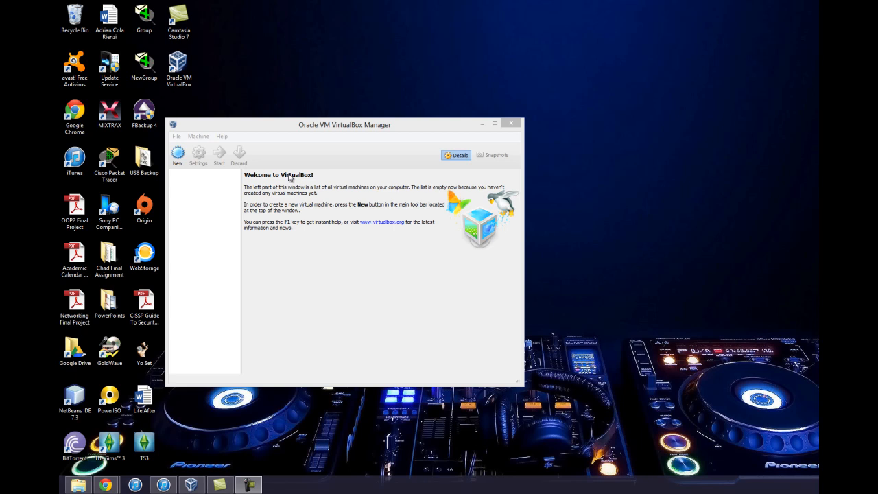
Step: Start a new virtual machine named Server2008 with version Windows 2008
left_click(178, 153)
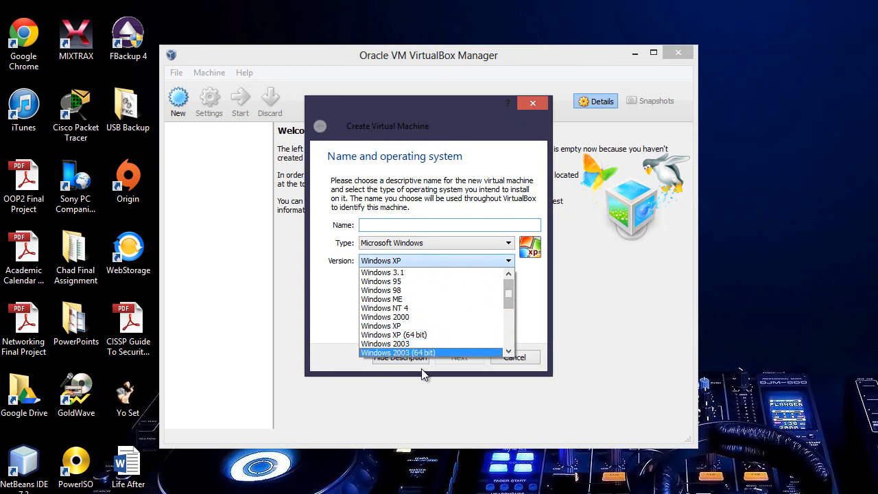
scroll("down", 3)
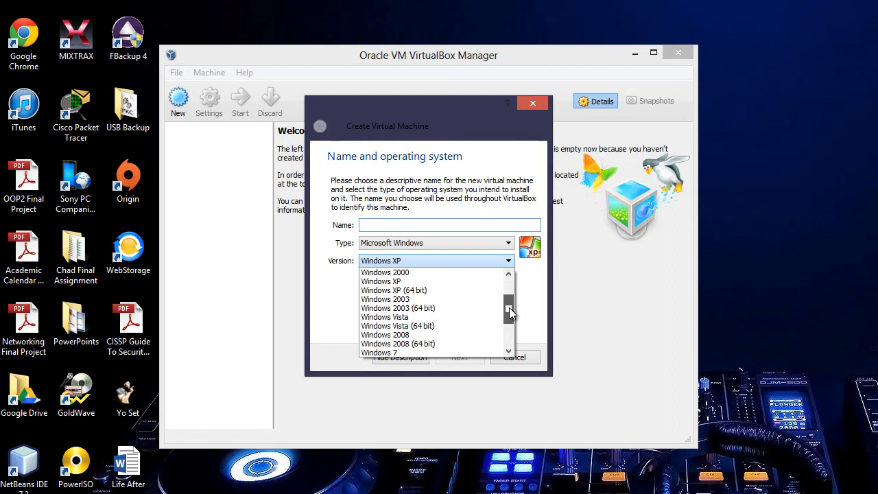
scroll("down", 3)
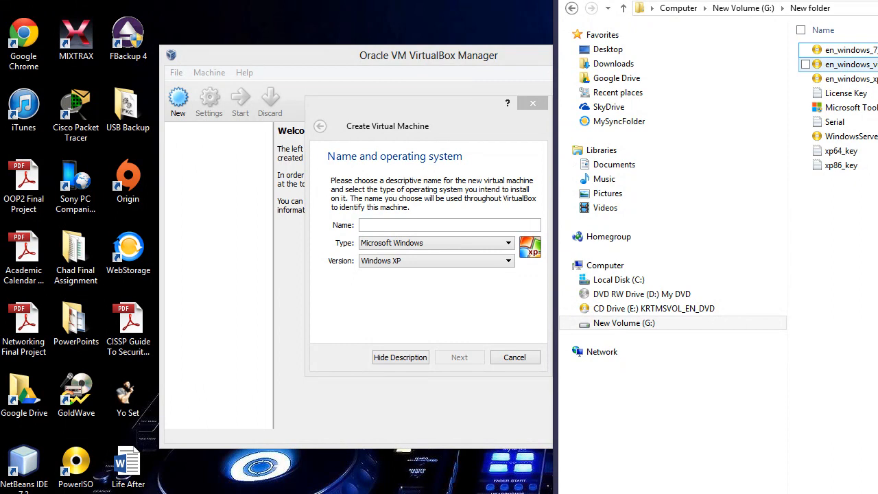
left_click(851, 135)
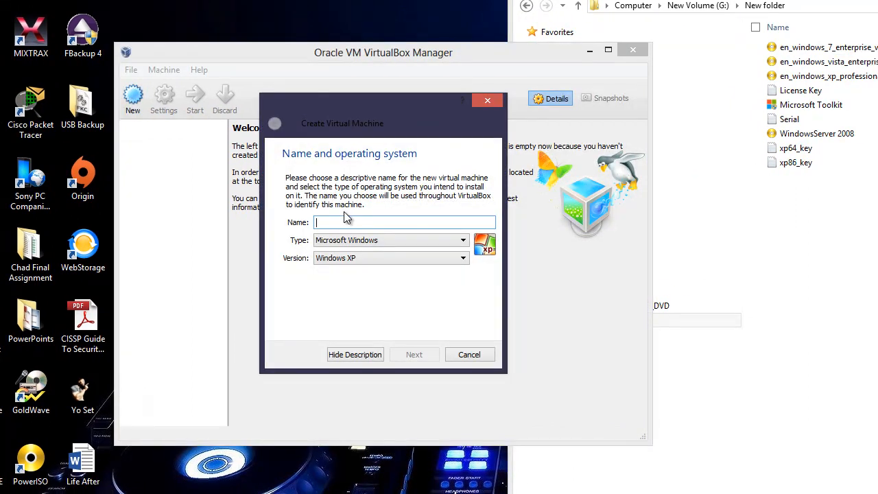
type("Server2008")
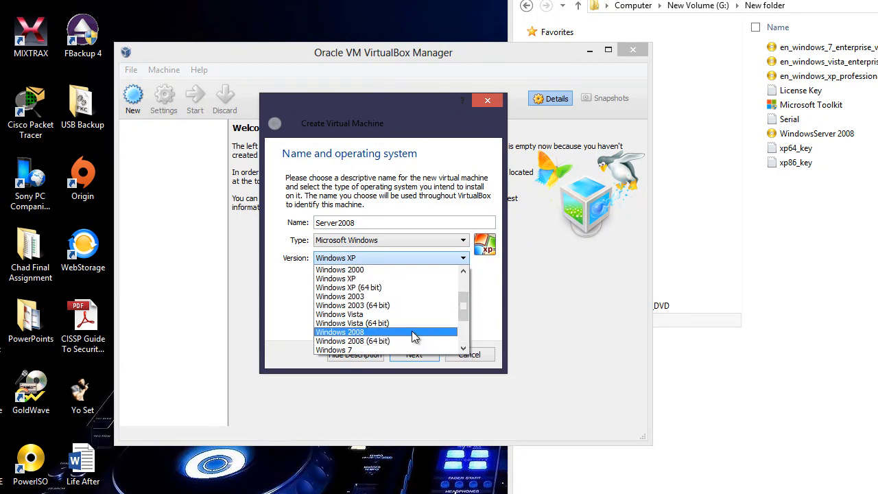
left_click(340, 331)
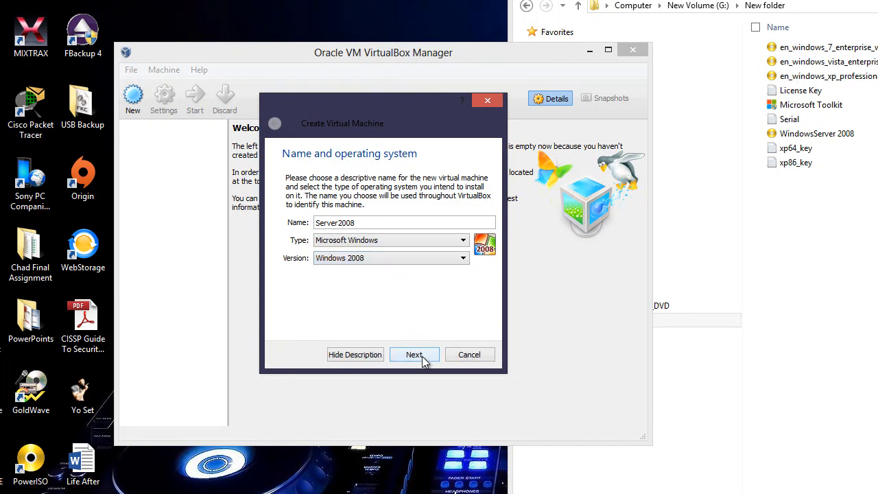
Step: Keep 512 MB memory and create a new 25 GB VDI hard drive
left_click(414, 354)
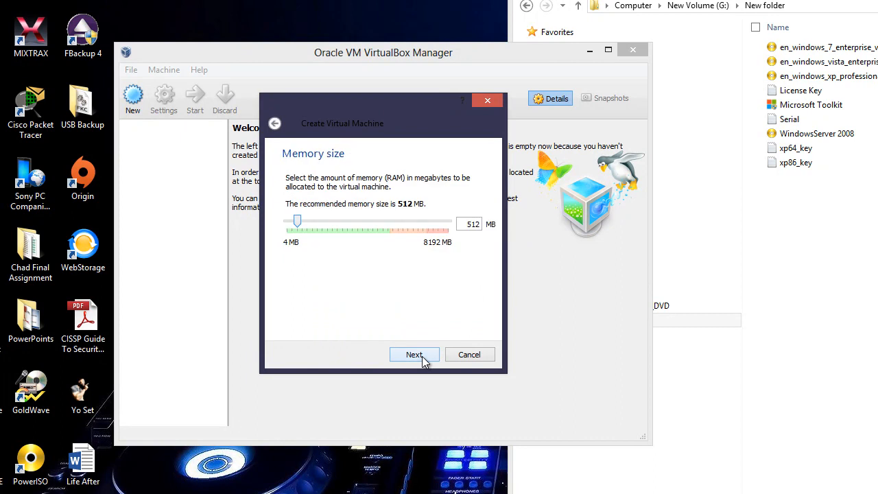
left_click(413, 354)
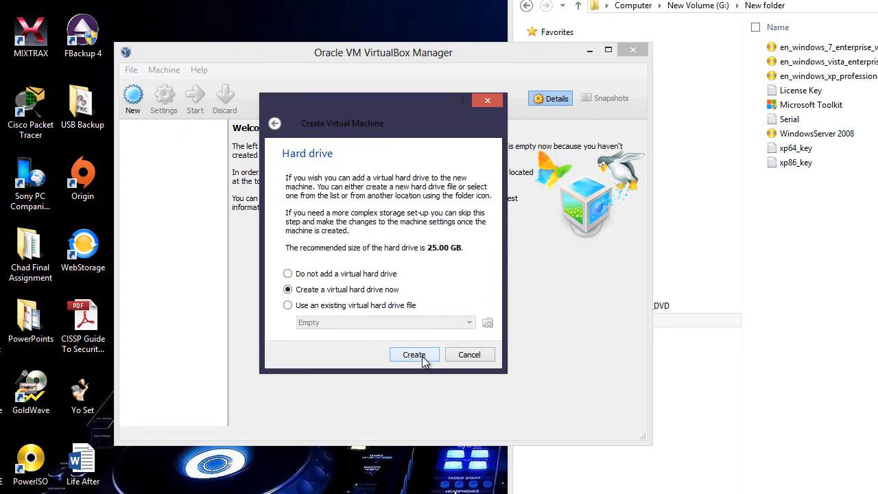
left_click(414, 355)
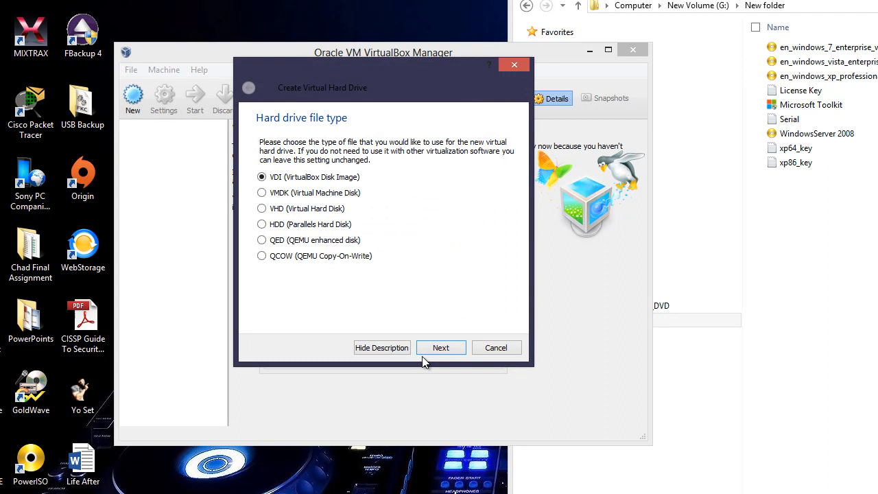
left_click(440, 347)
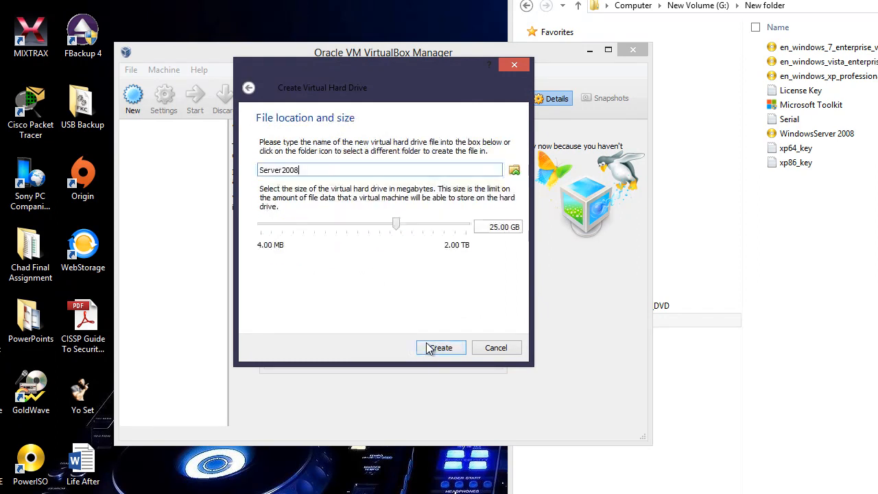
left_click(439, 347)
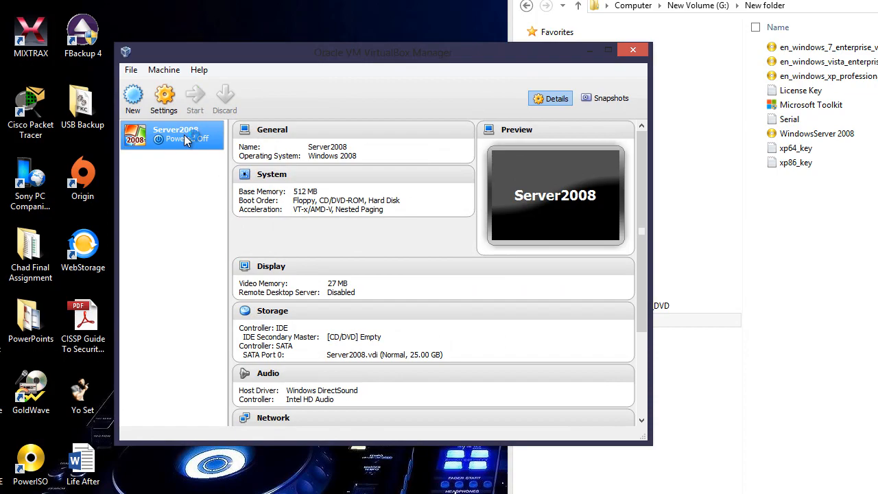
Step: Start Server2008 and boot it from the WindowsServer 2008.iso disk image
left_click(195, 98)
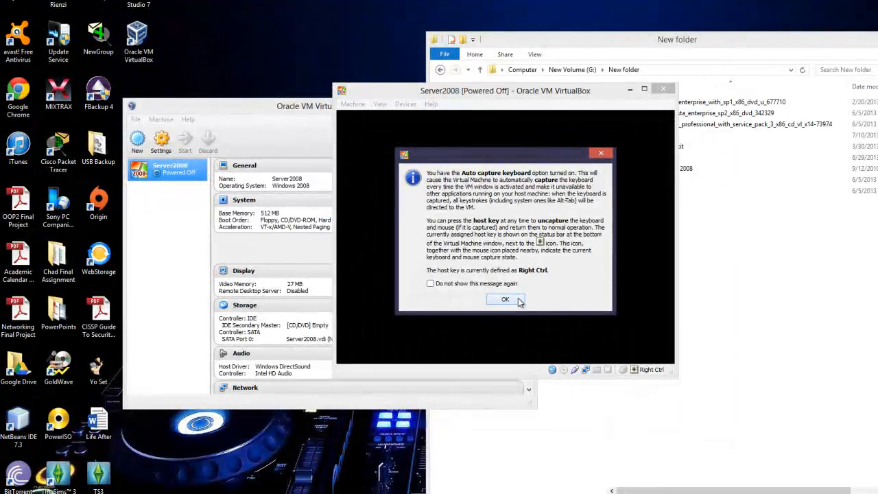
left_click(504, 299)
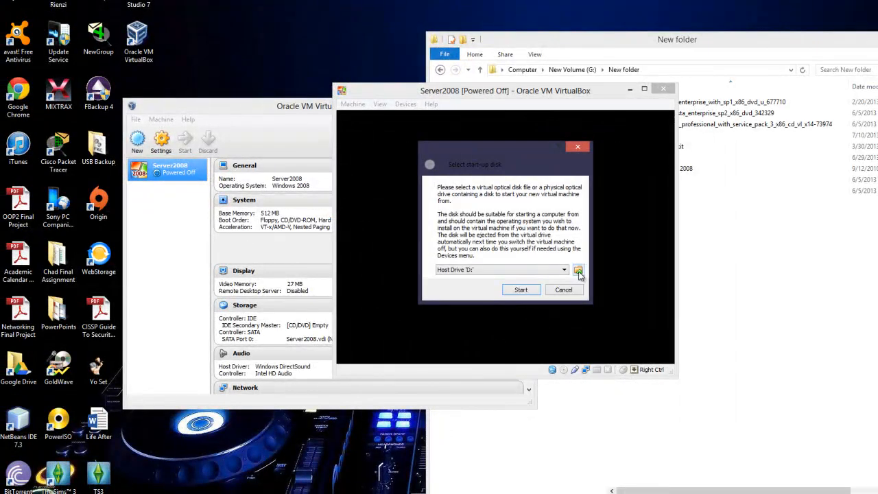
left_click(578, 268)
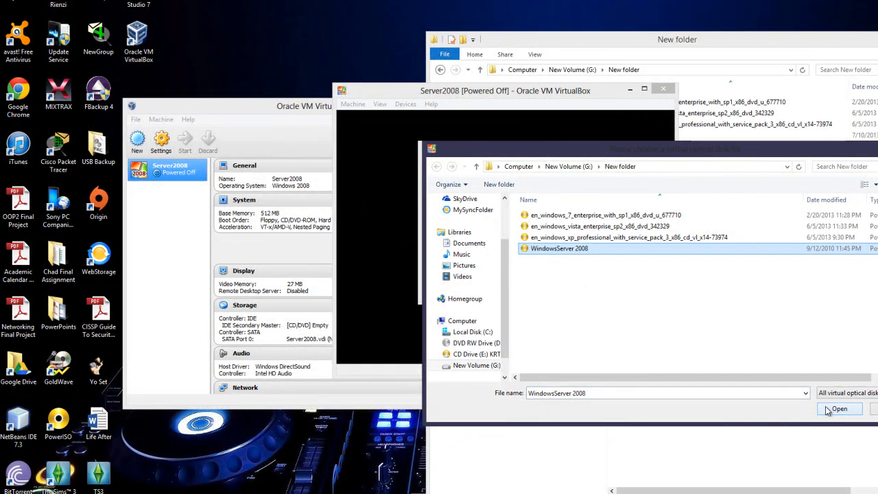
left_click(839, 409)
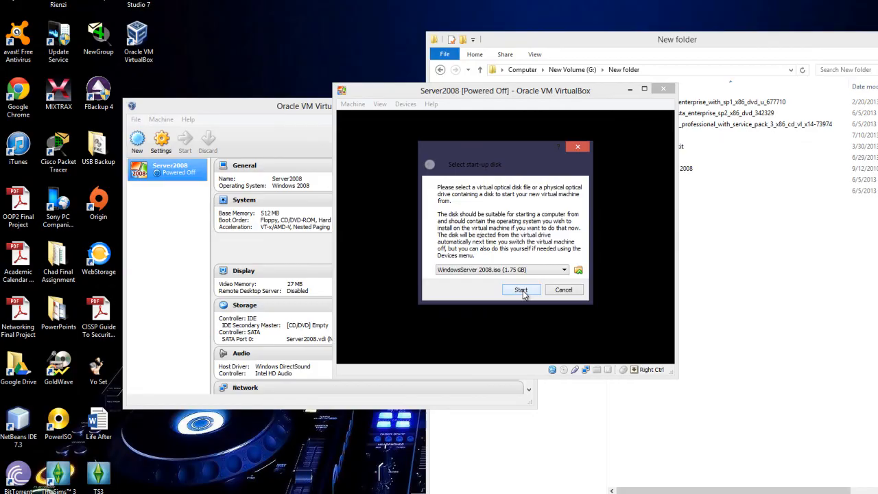
left_click(520, 289)
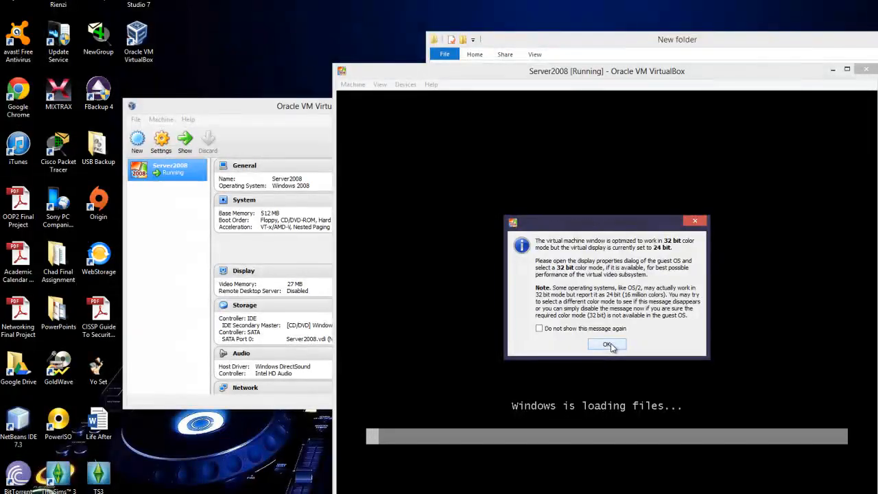
Step: Dismiss the colour depth warning and choose Install now in Windows Server 2008 Setup
left_click(606, 344)
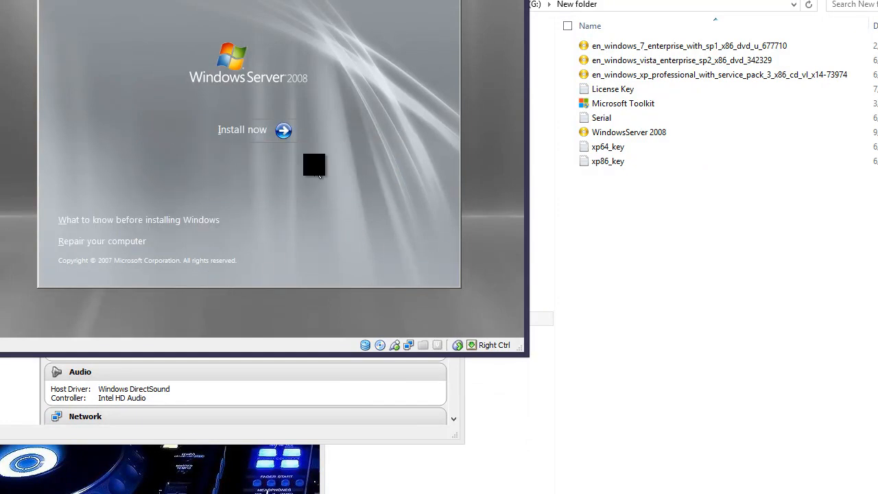
left_click(242, 129)
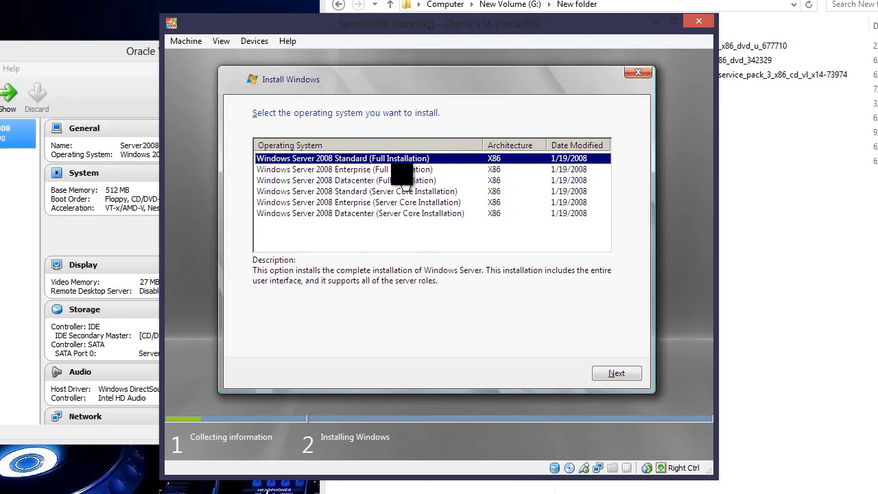
Step: Choose Enterprise (Full Installation), accept the license terms, and continue to disk selection
left_click(343, 169)
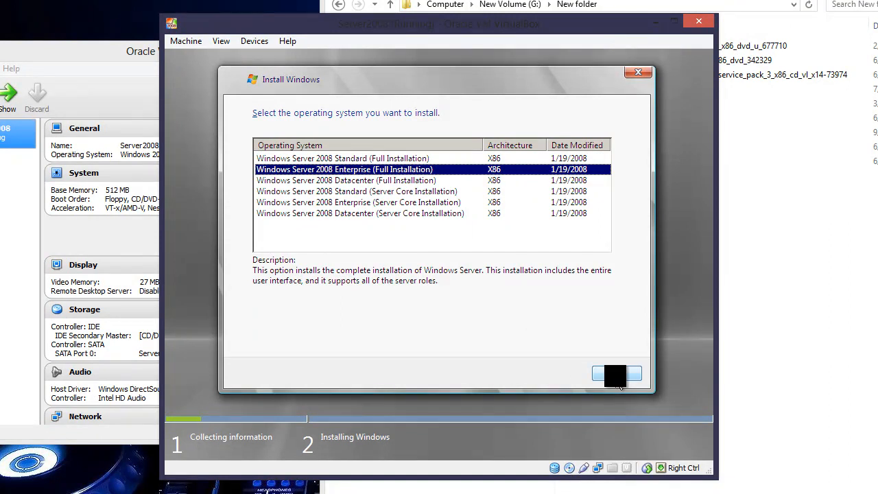
left_click(614, 373)
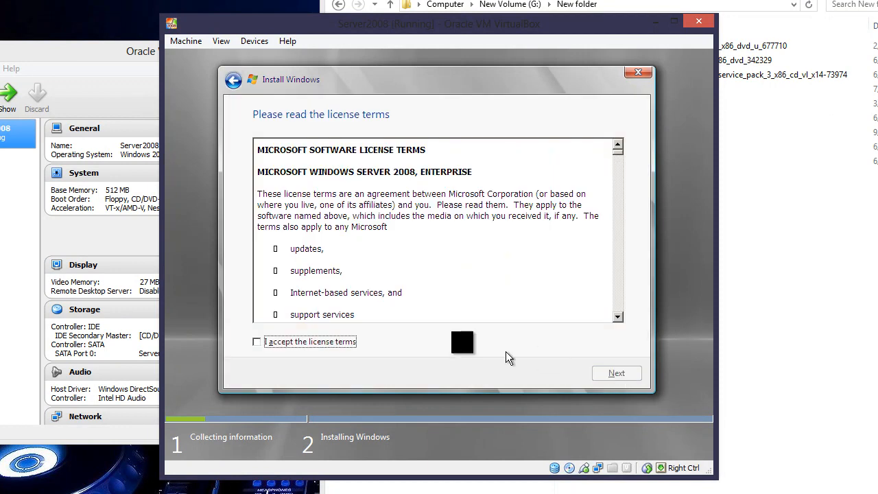
left_click(257, 342)
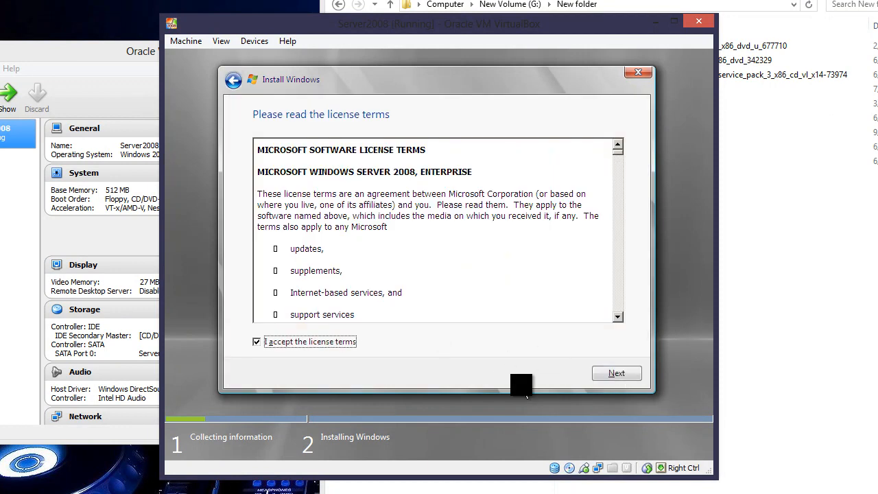
left_click(616, 372)
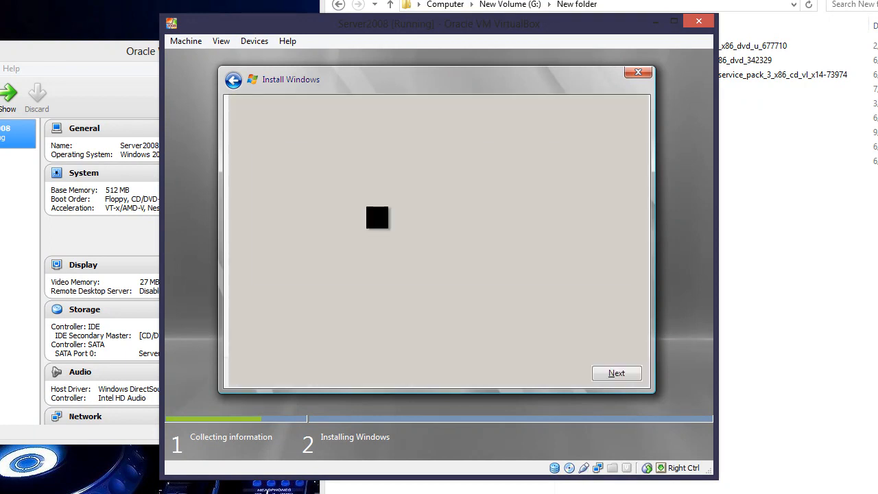
left_click(615, 372)
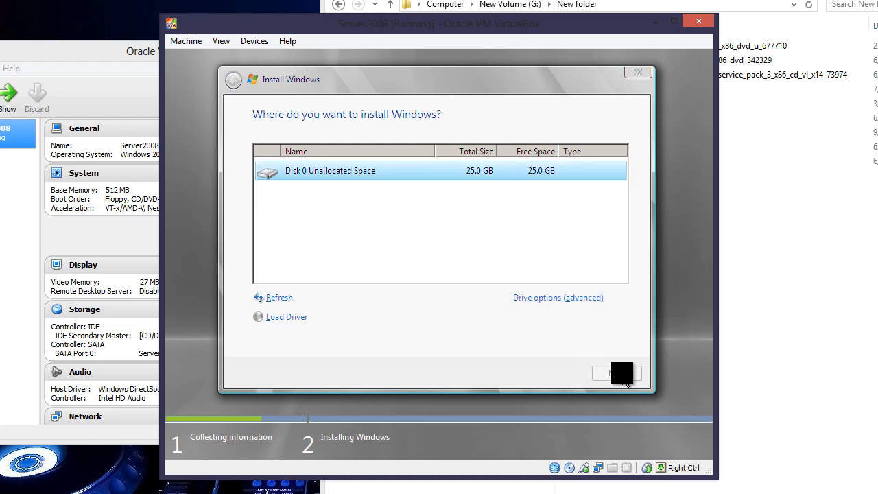
Step: Install Windows onto Disk 0's 25 GB unallocated space
left_click(615, 373)
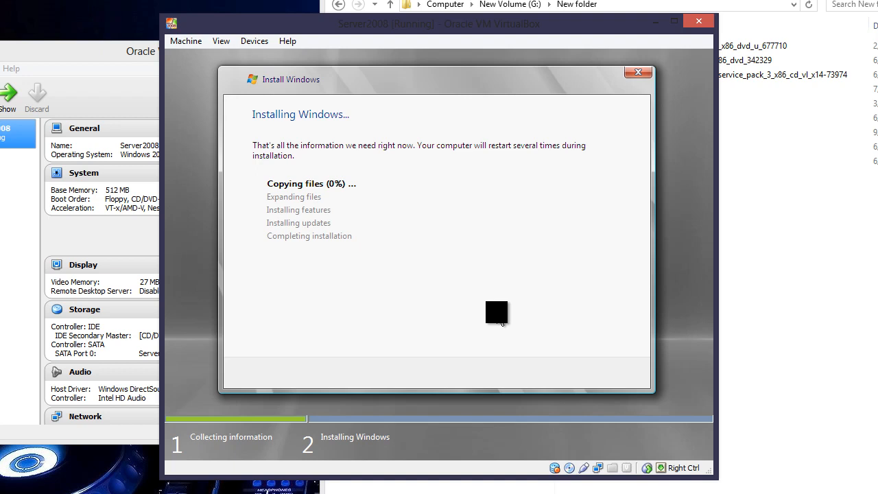
mouse_move(492, 317)
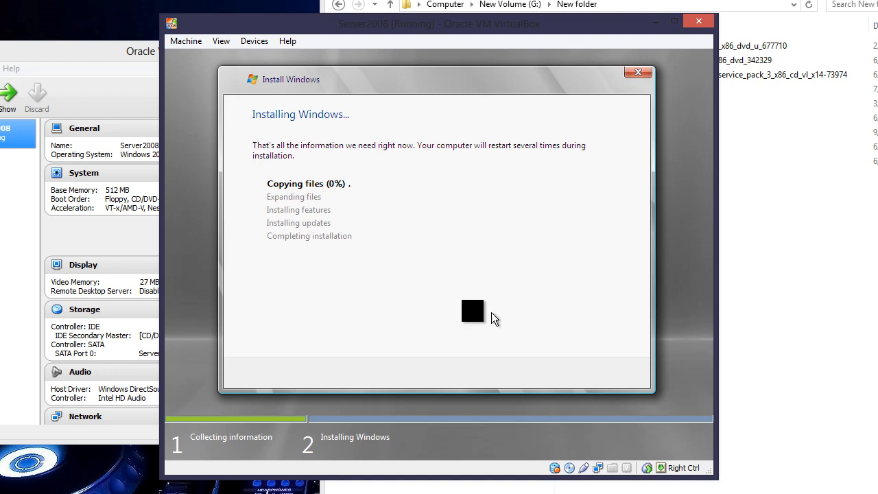